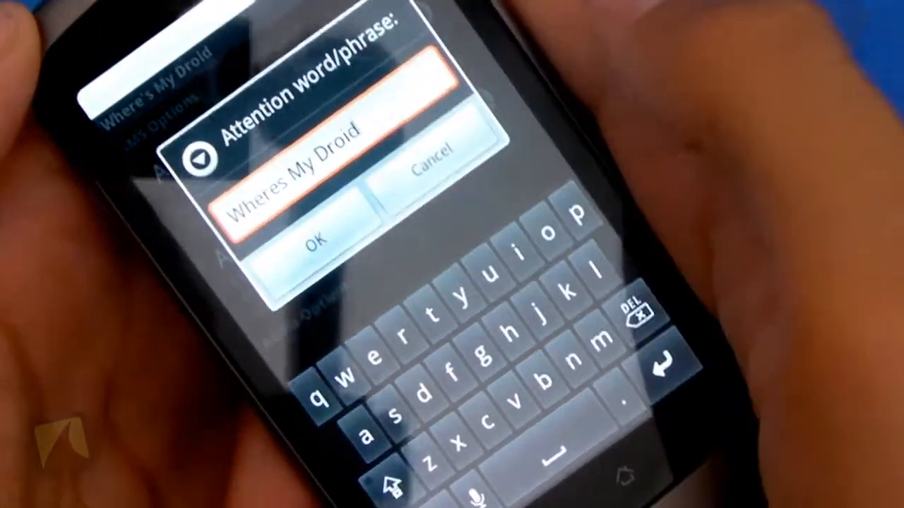
# Step: Confirm 'Wheres My Droid' as the attention word in the prompt
pyautogui.click(314, 237)
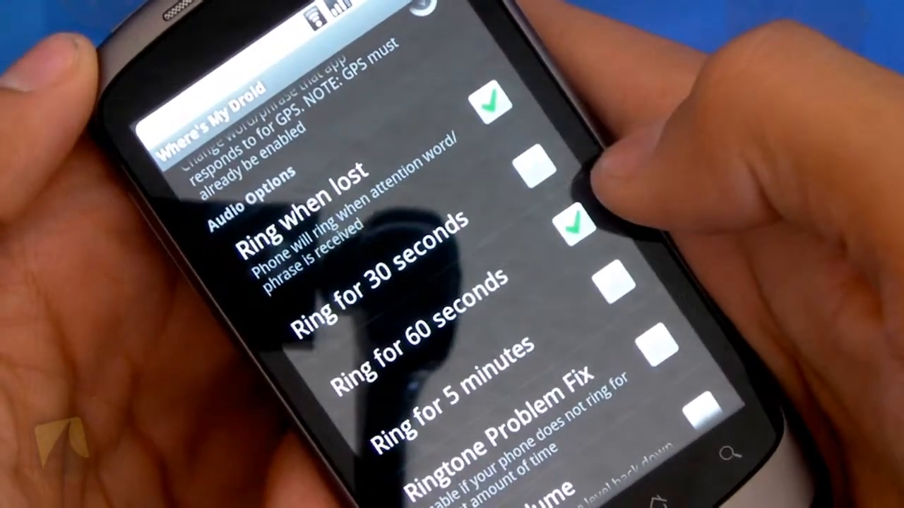
# Step: Review the Audio Options list with Ring when lost kept checked and adjust the ringer volume
pyautogui.scroll(-3)
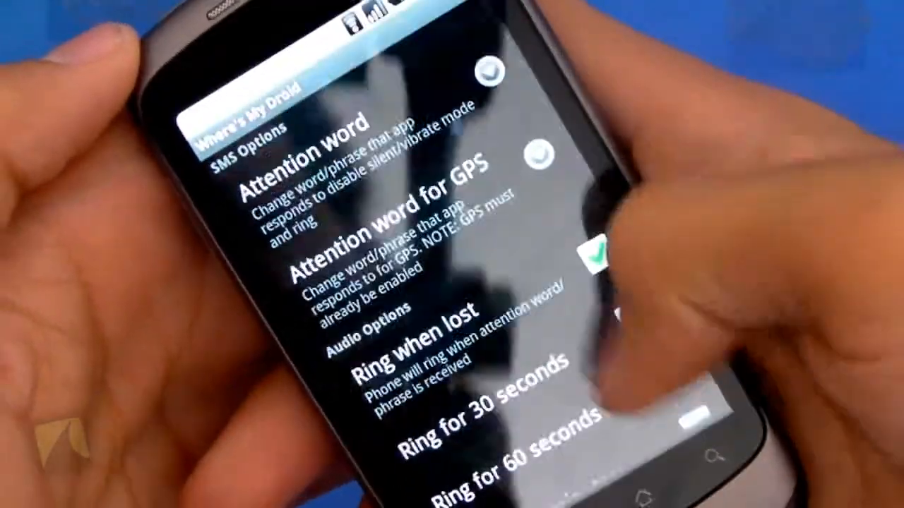
pyautogui.scroll(-3)
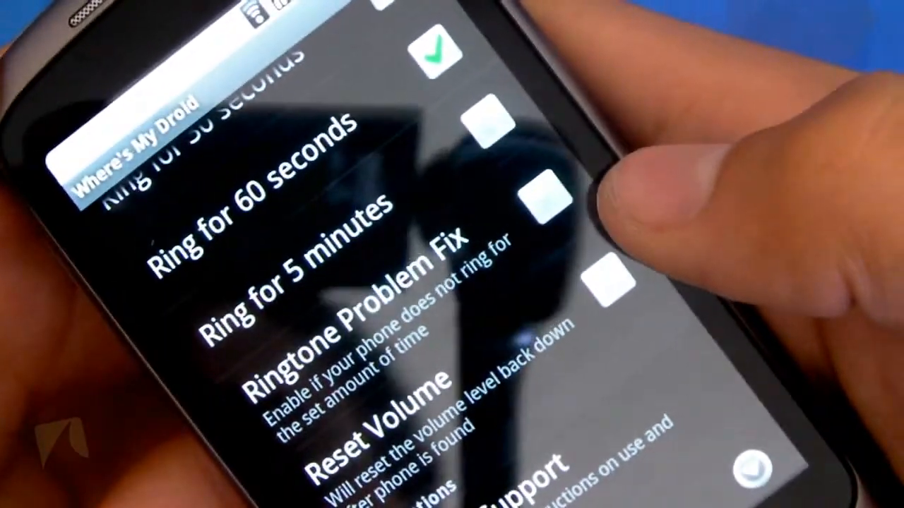
pyautogui.scroll(-3)
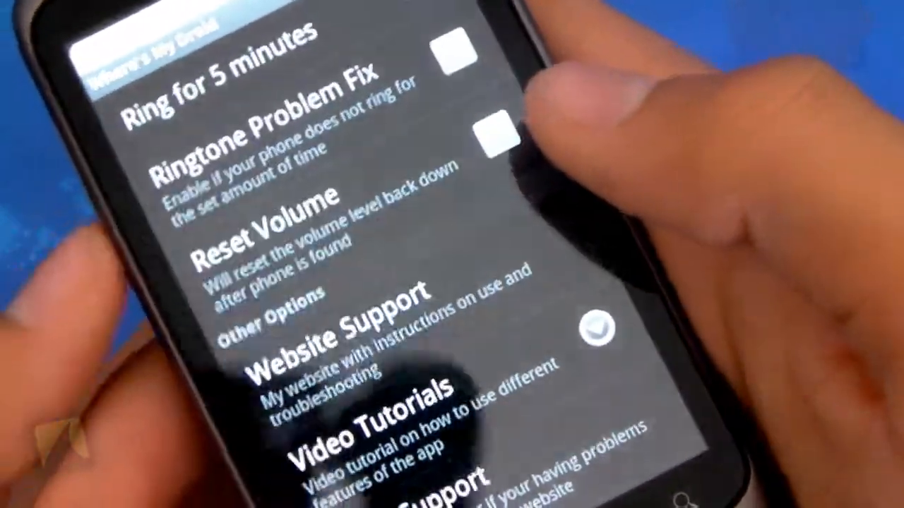
pyautogui.scroll(3)
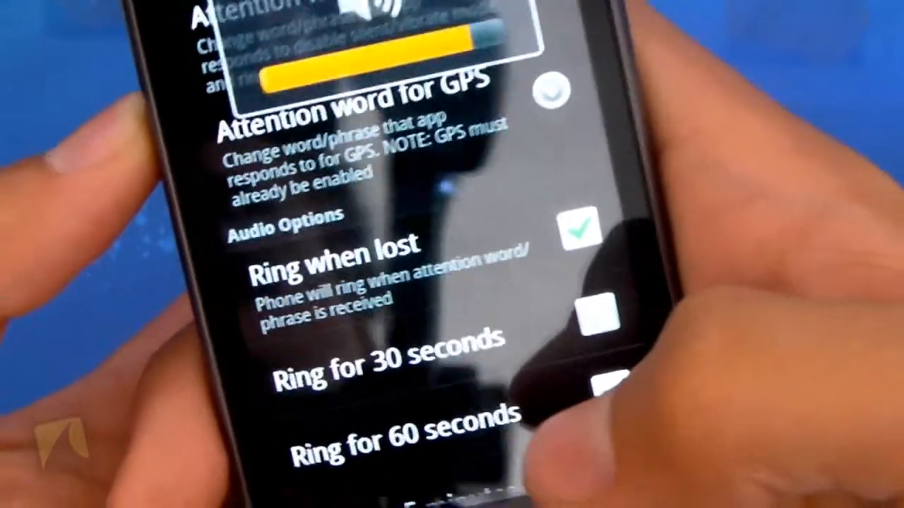
pyautogui.click(615, 409)
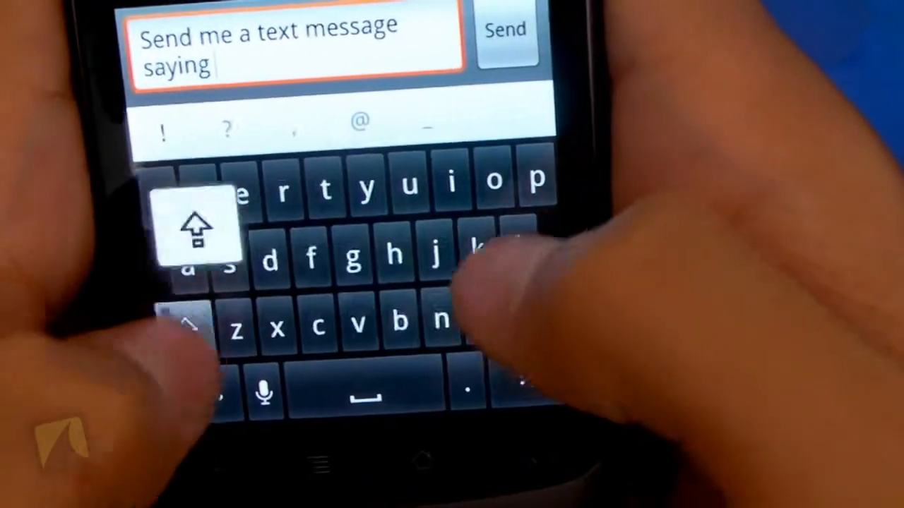
# Step: Compose a text asking for a reply saying ONLY "wheres my Droid", go asap, and send it
pyautogui.write('ONLY "wheres my')
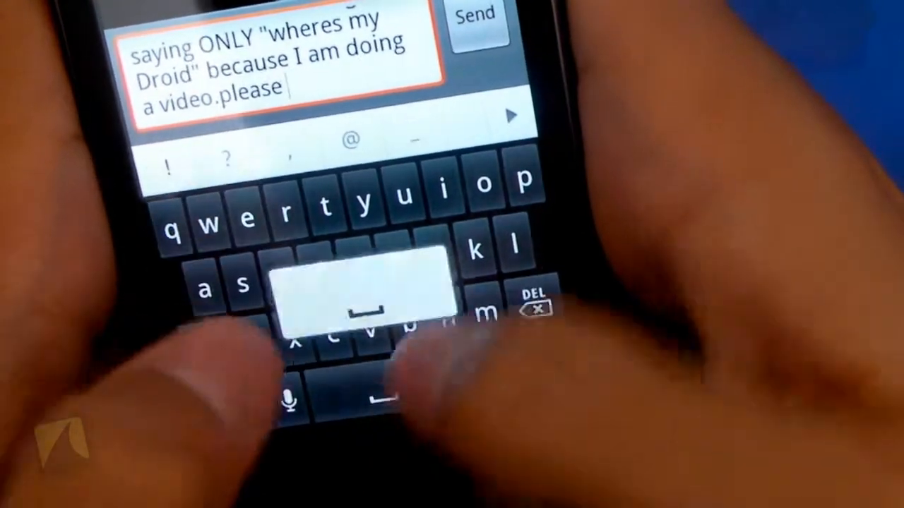
pyautogui.write('go asap')
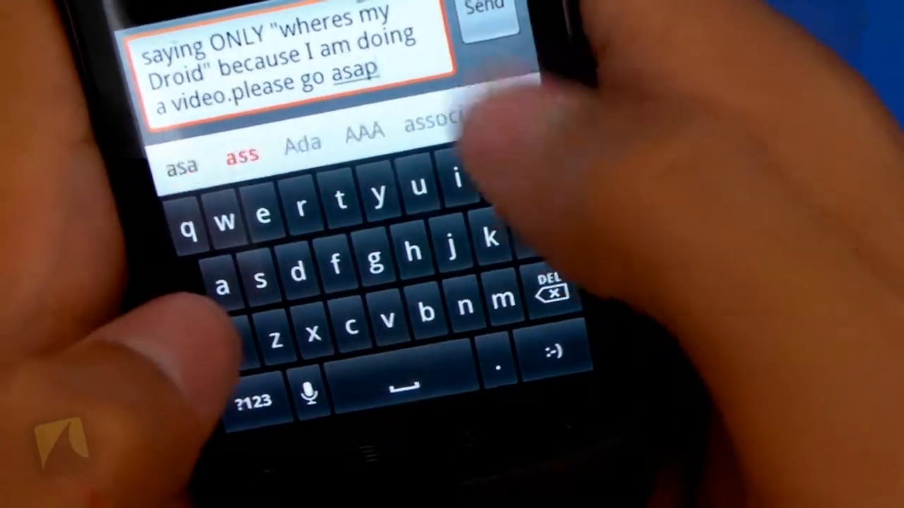
pyautogui.click(486, 11)
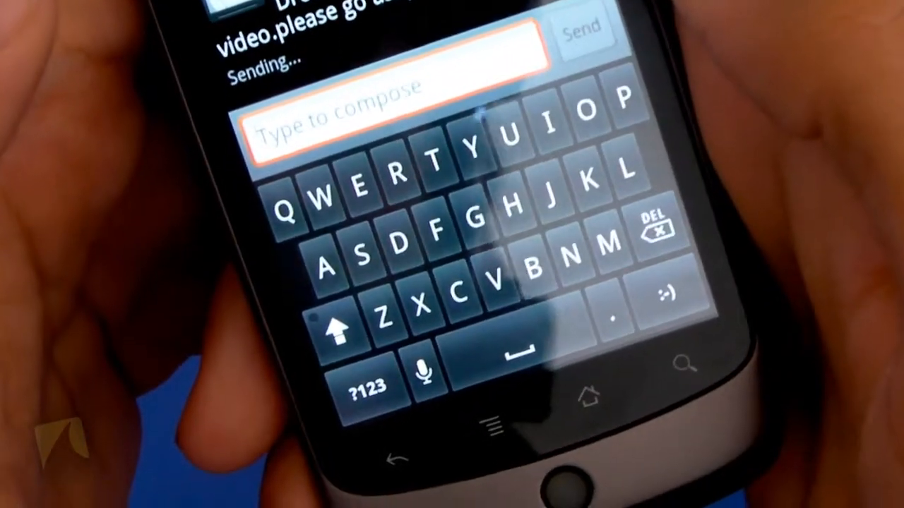